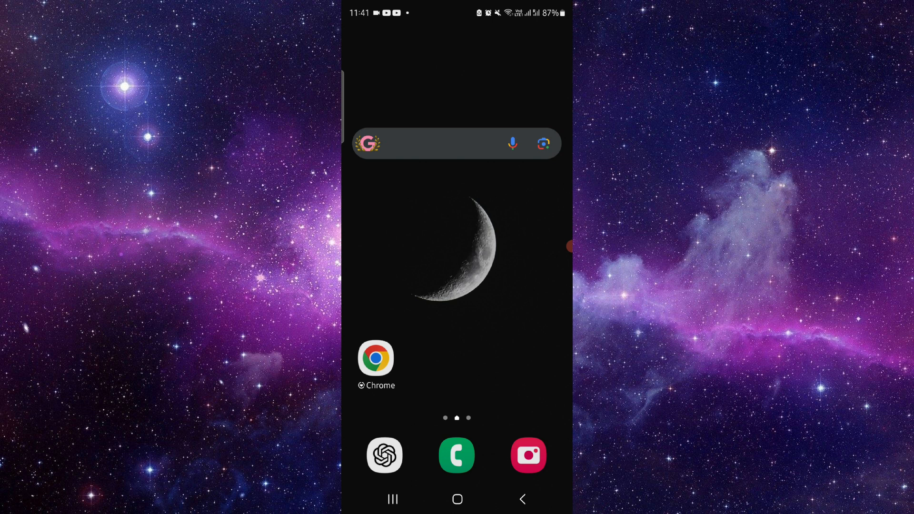
- Launch Chrome from the home screen so the systeme.io sign-up page loads
left_click(376, 358)
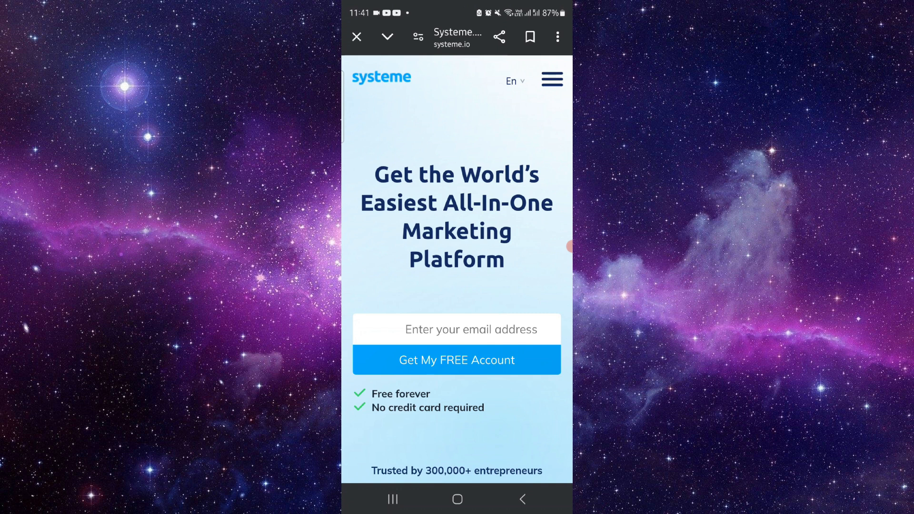
- Reveal the site menu with its Login option, view the testimonials, then return to the home screen
left_click(551, 79)
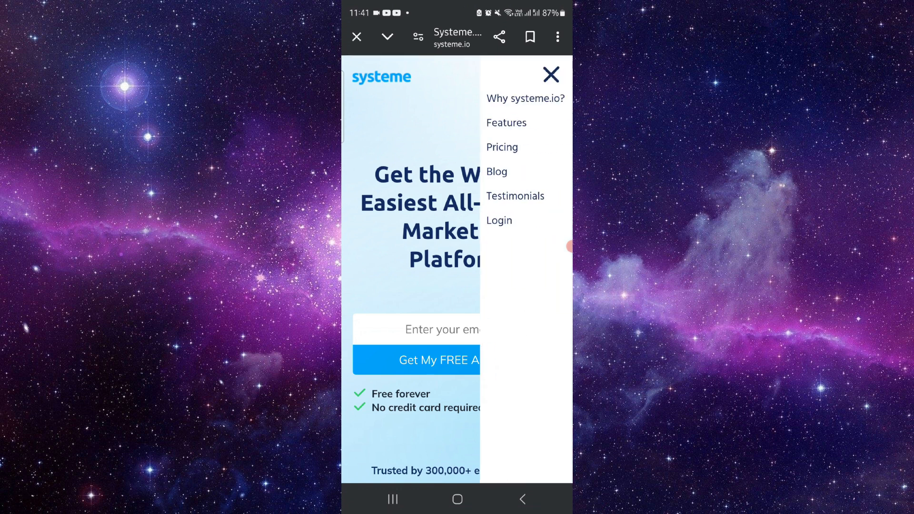
left_click(441, 329)
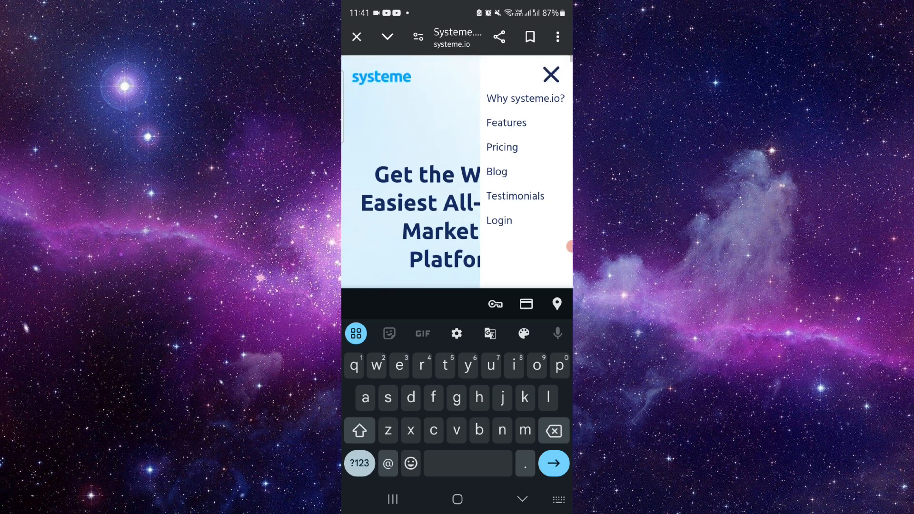
left_click(515, 196)
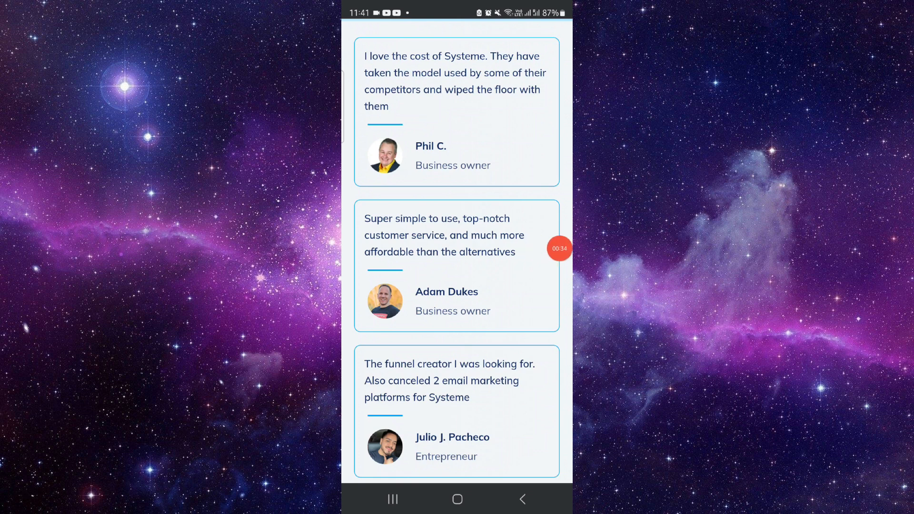
left_click(457, 499)
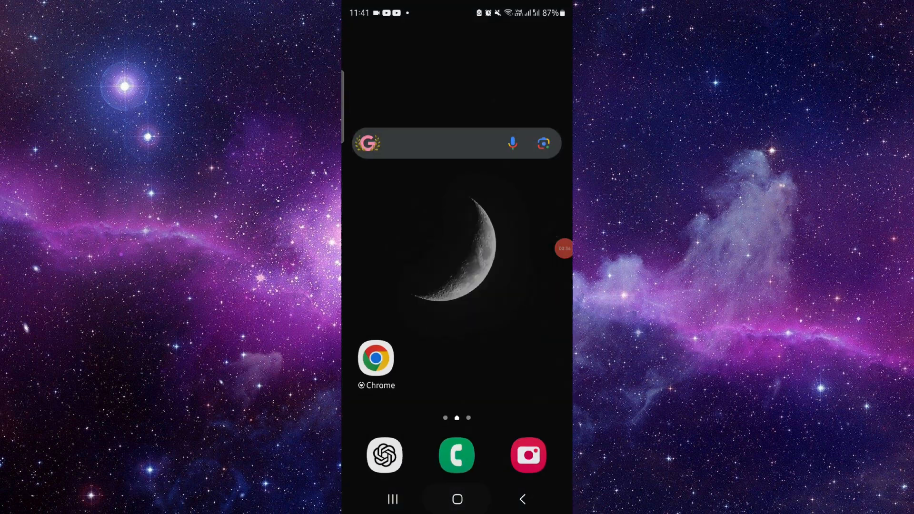